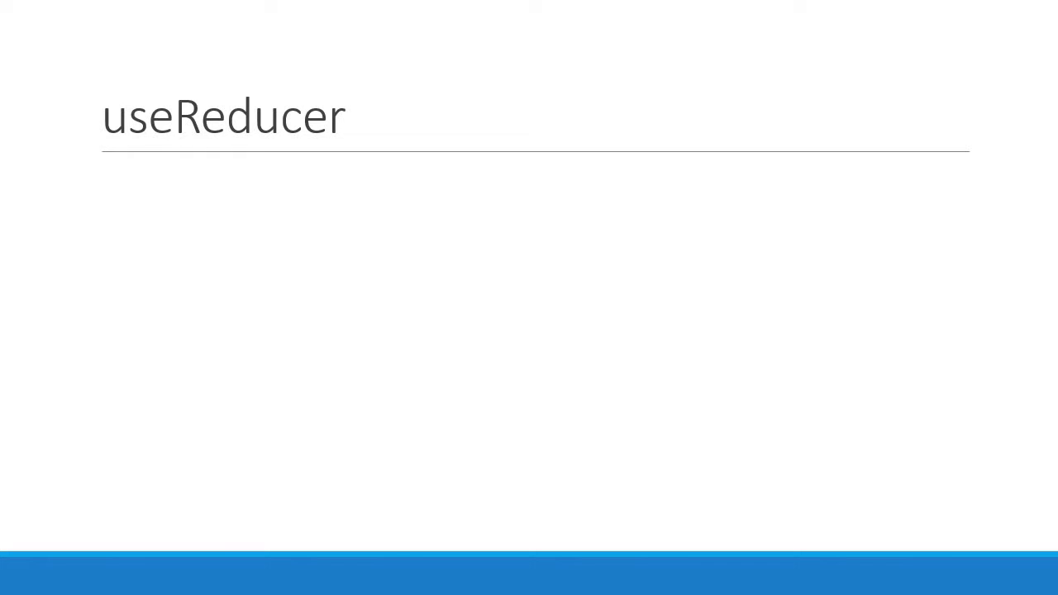
# Add the definition 'useReducer is a hook that is used for state management' to the slide
pyautogui.write('useReducer is a hook that is used for state management')
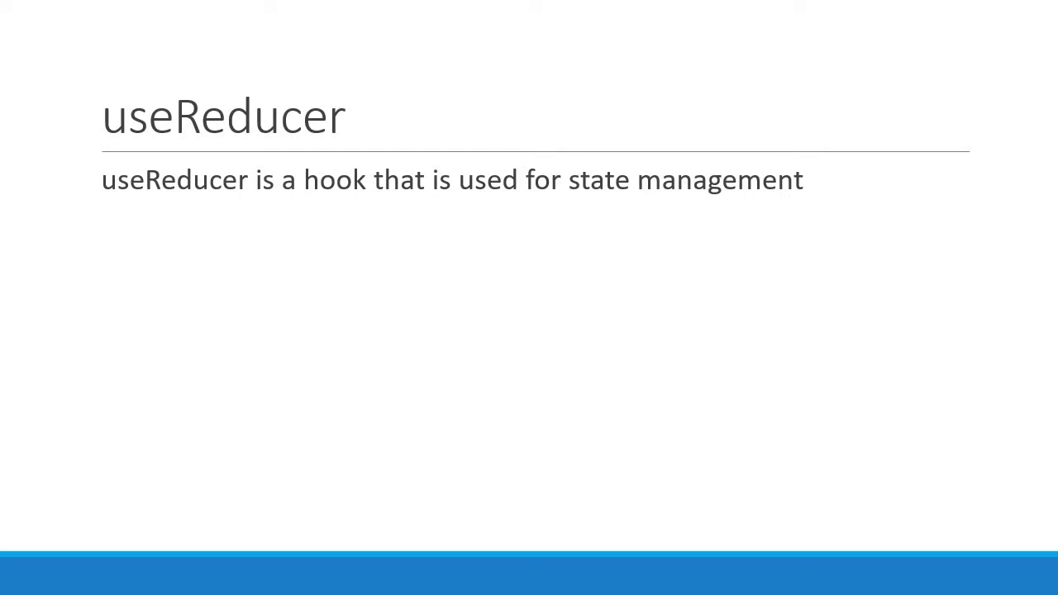
pyautogui.press('Right')
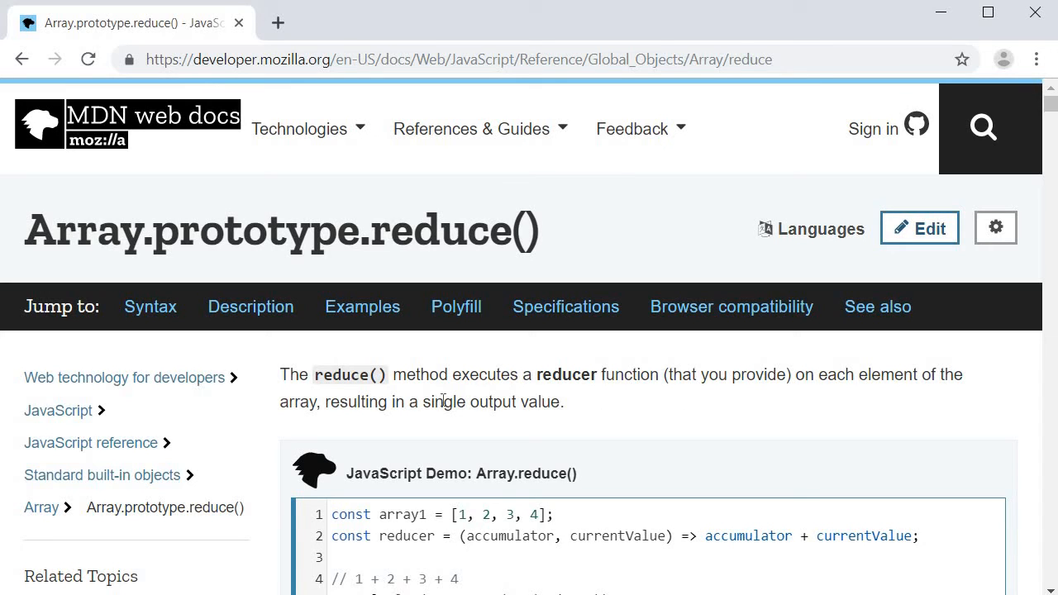
pyautogui.moveTo(388, 391)
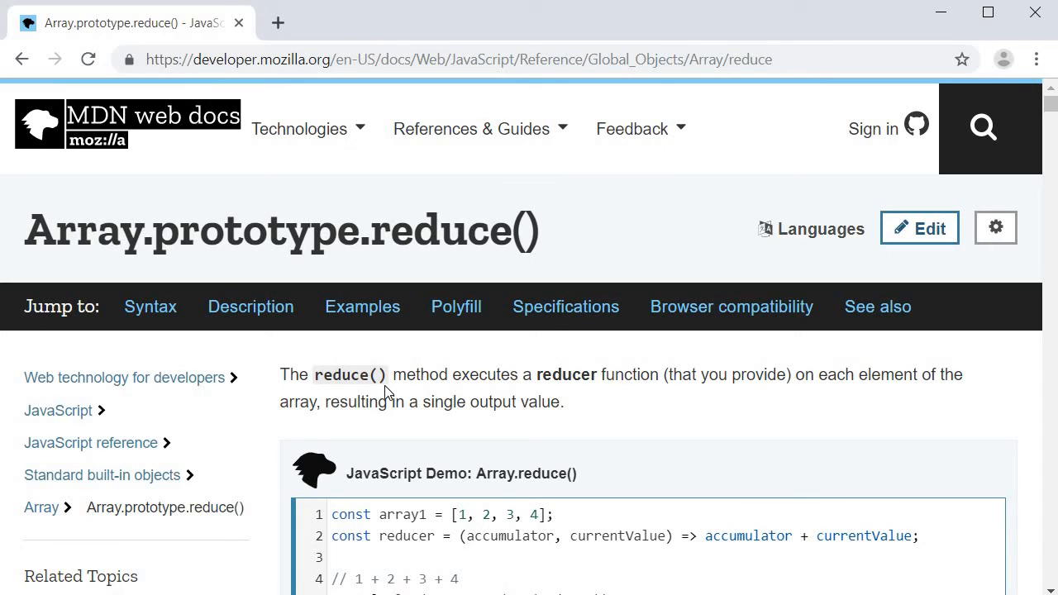
pyautogui.moveTo(562, 373)
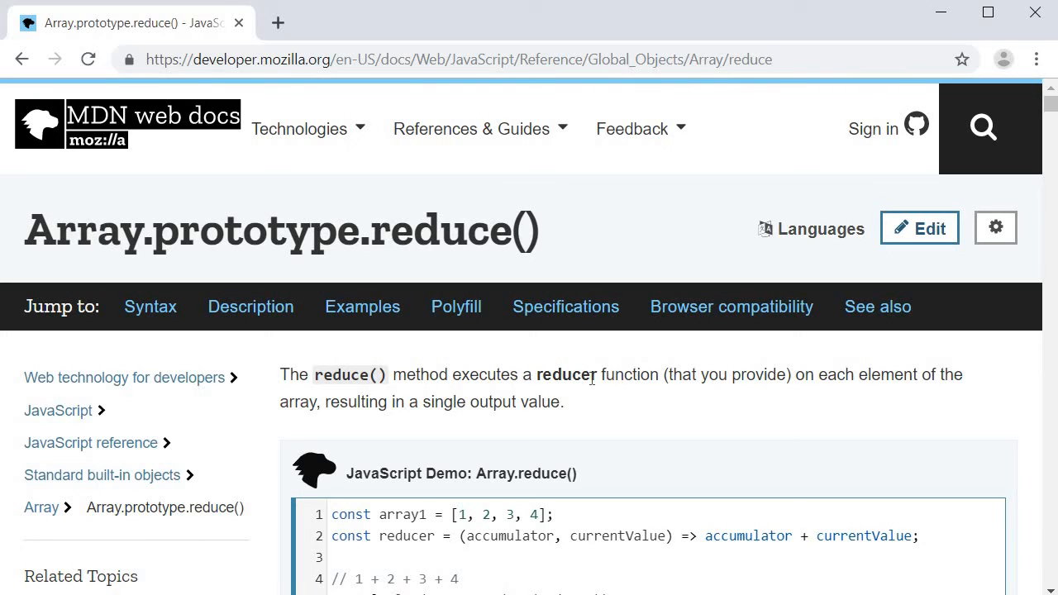
pyautogui.moveTo(868, 400)
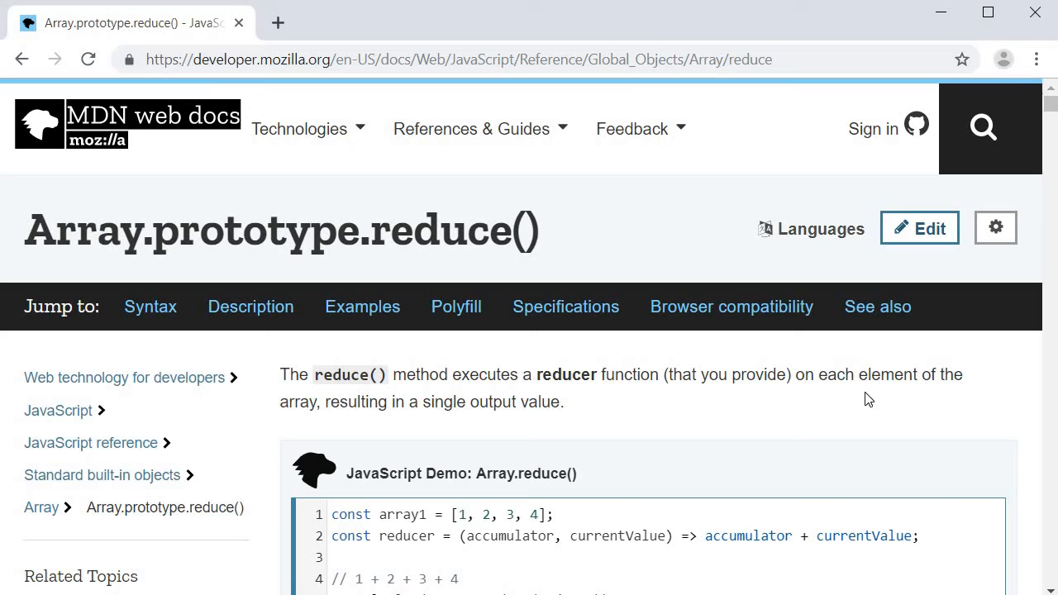
pyautogui.moveTo(845, 412)
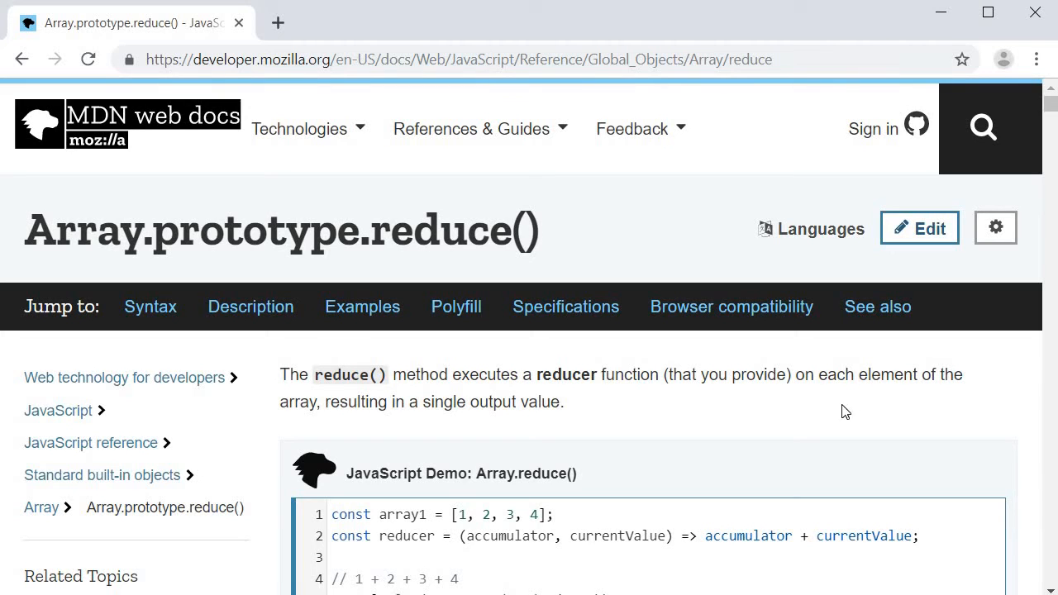
pyautogui.moveTo(517, 431)
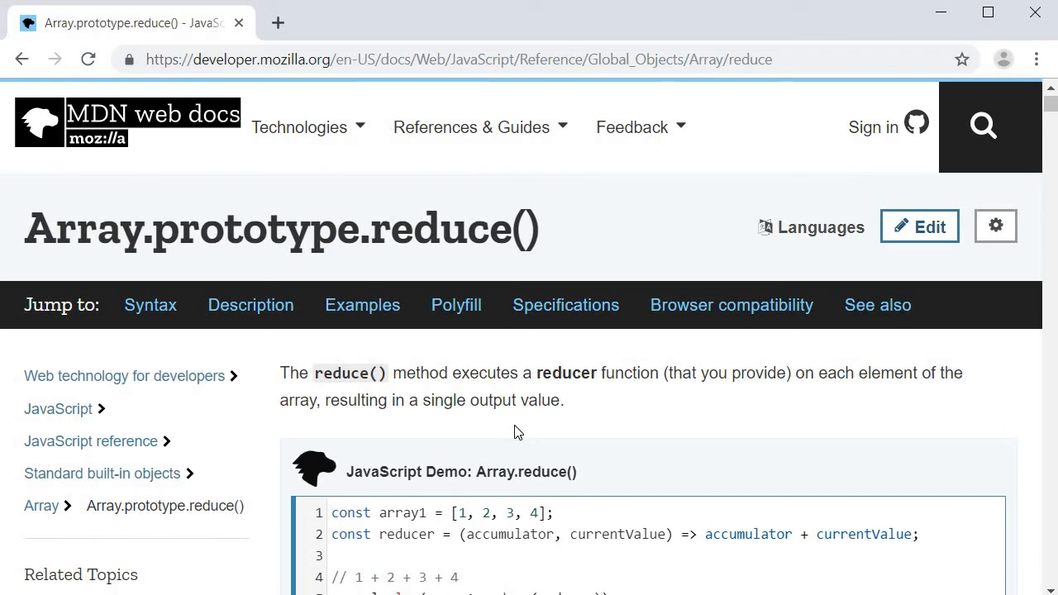
# Scroll down the MDN Array.prototype.reduce() page toward the reducer explanation
pyautogui.scroll(-3)
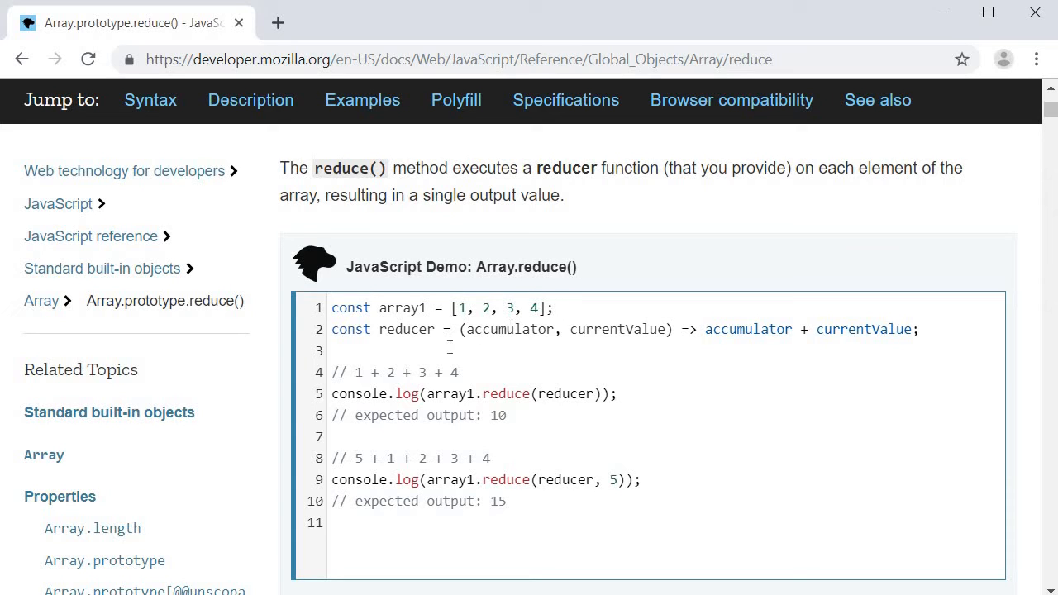
pyautogui.moveTo(414, 339)
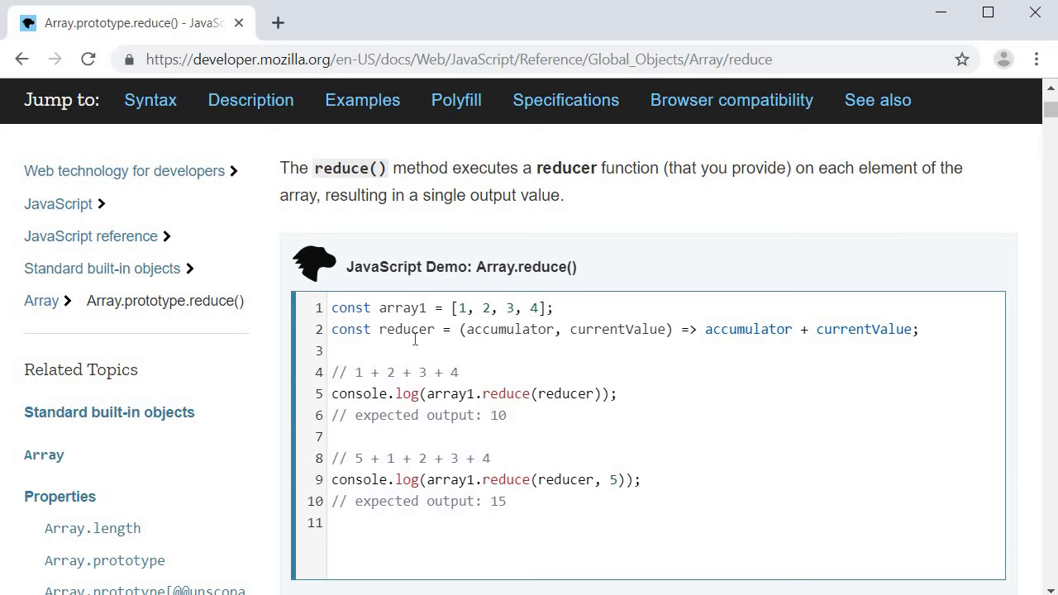
pyautogui.moveTo(513, 343)
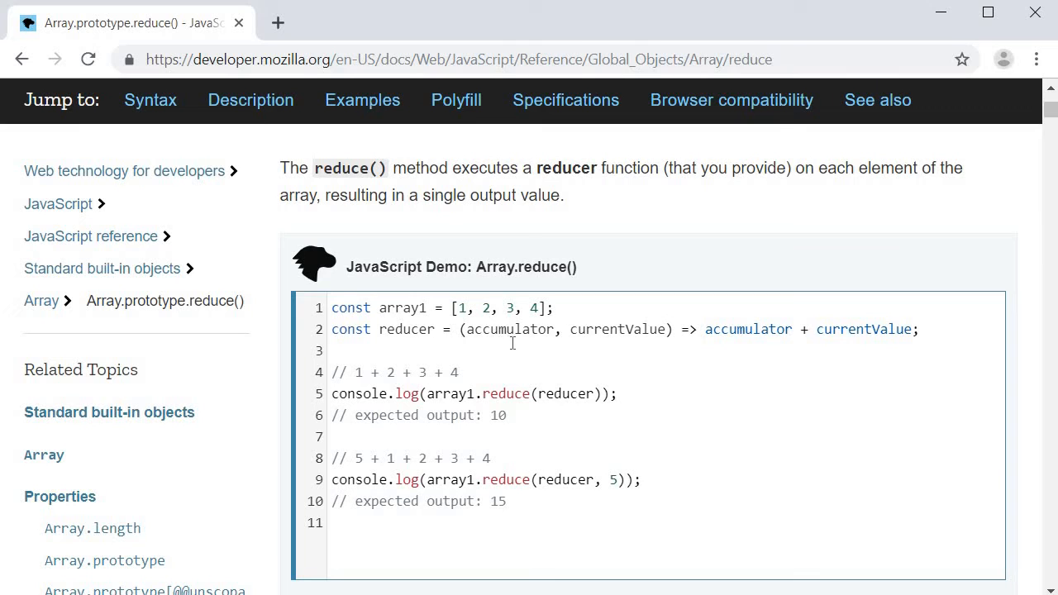
pyautogui.moveTo(614, 347)
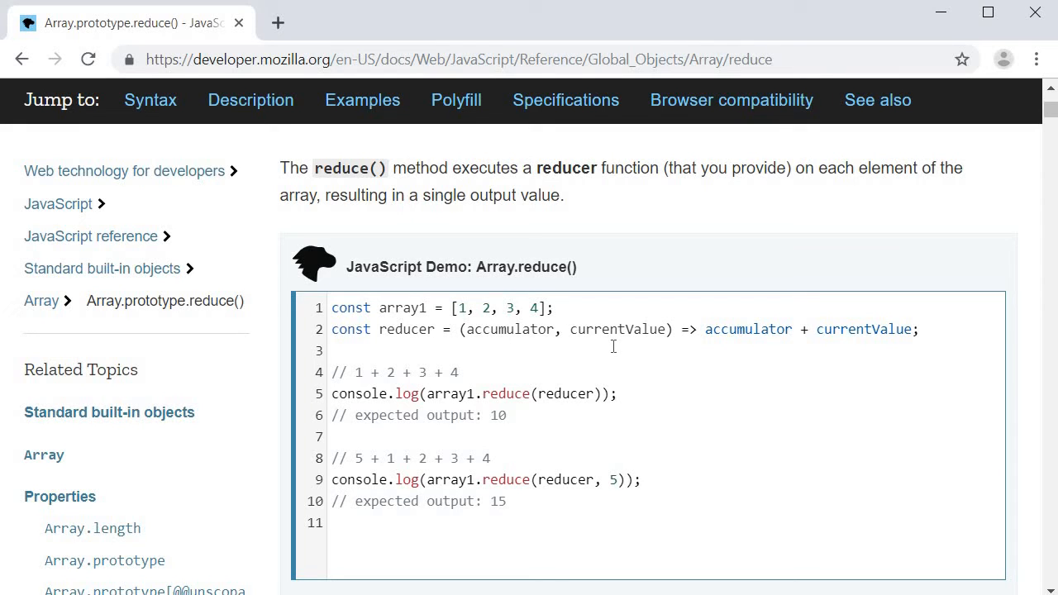
pyautogui.moveTo(746, 342)
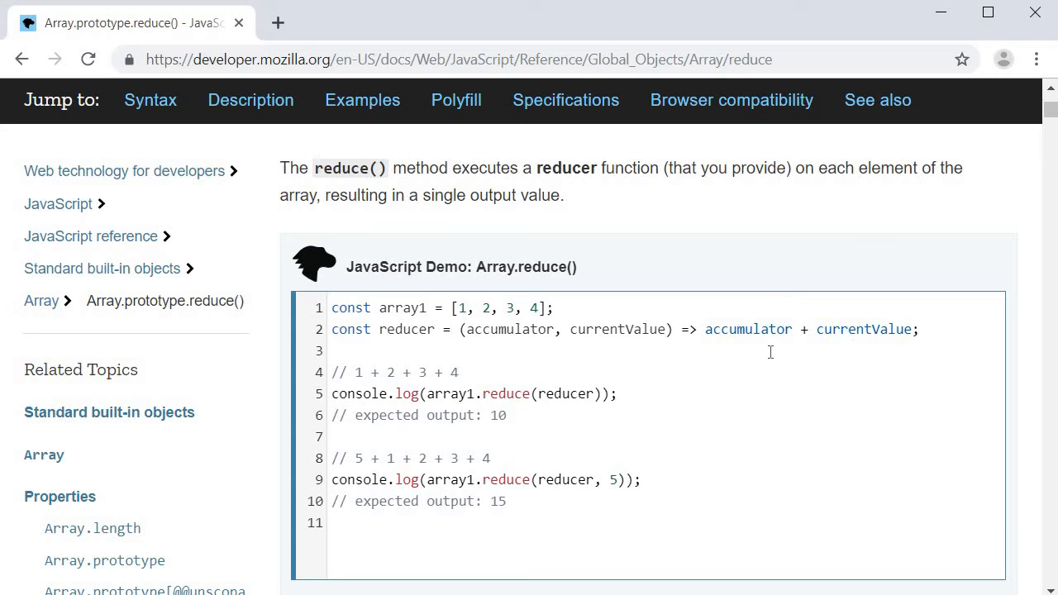
pyautogui.moveTo(543, 400)
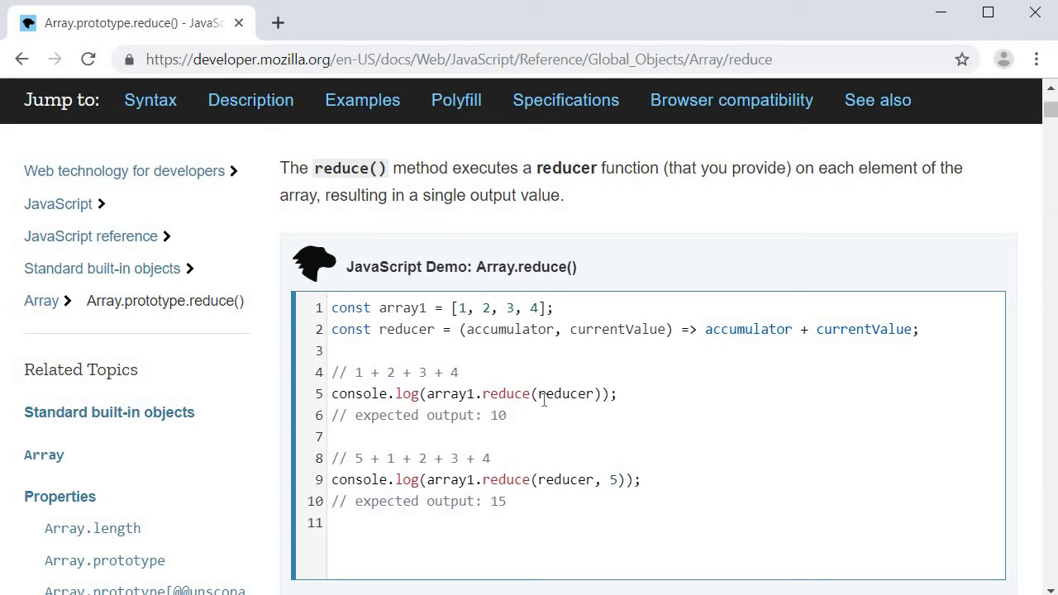
# Highlight the array1.reduce(reducer) call on line 5 of the demo, then deselect it
pyautogui.moveTo(396, 394); pyautogui.dragTo(608, 394)
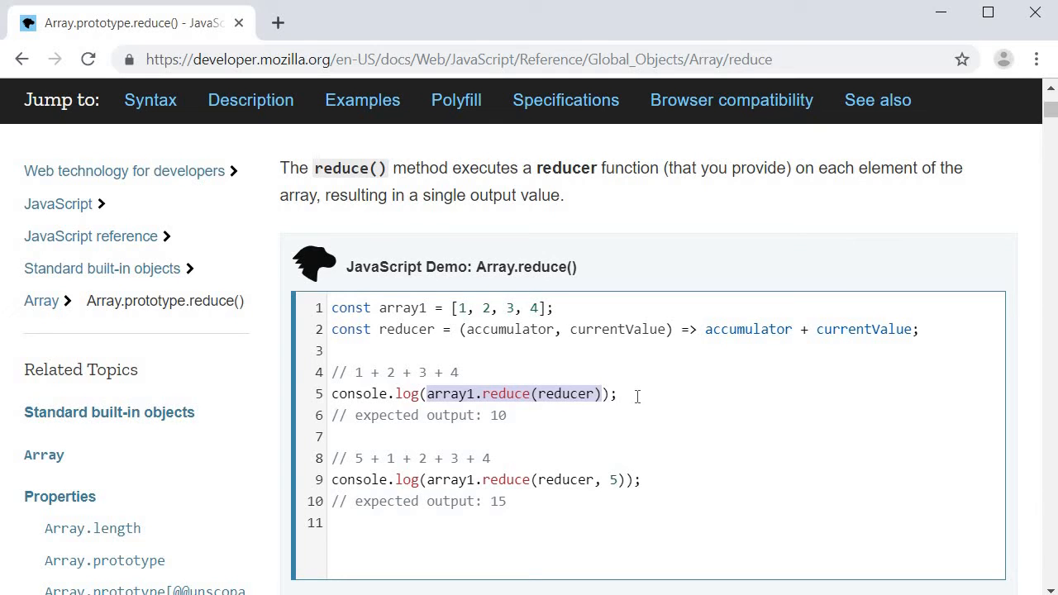
pyautogui.click(617, 394)
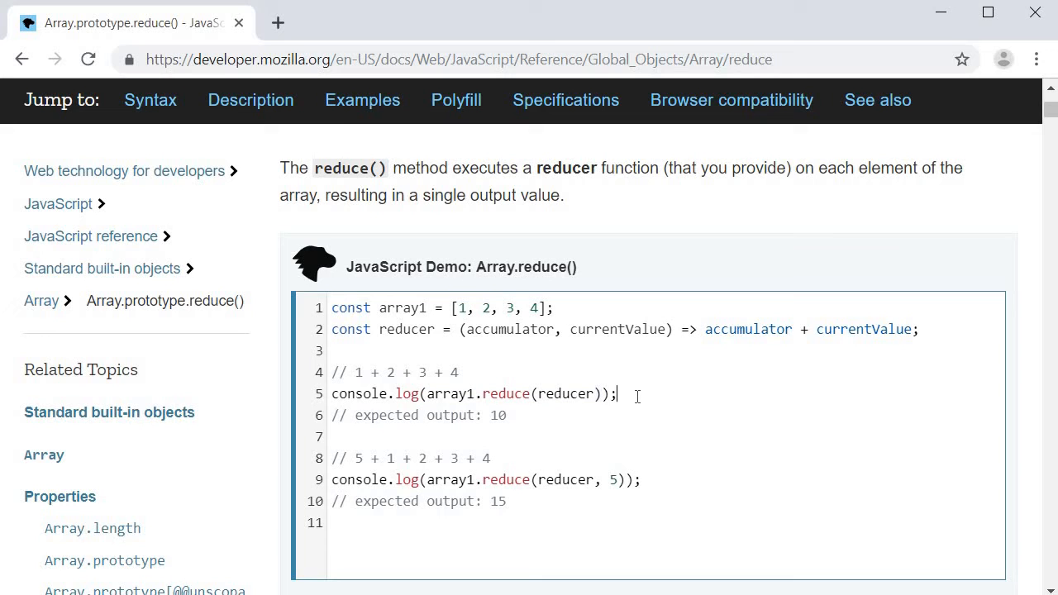
pyautogui.doubleClick(496, 415)
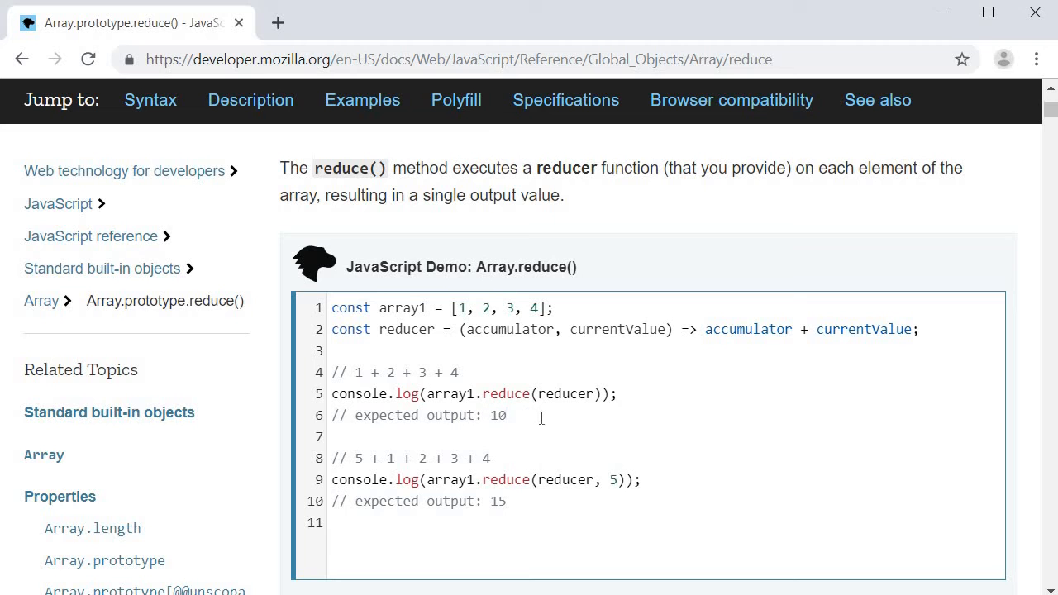
# Scroll down to the demo's Run and Reset controls and empty output panel
pyautogui.scroll(-3)
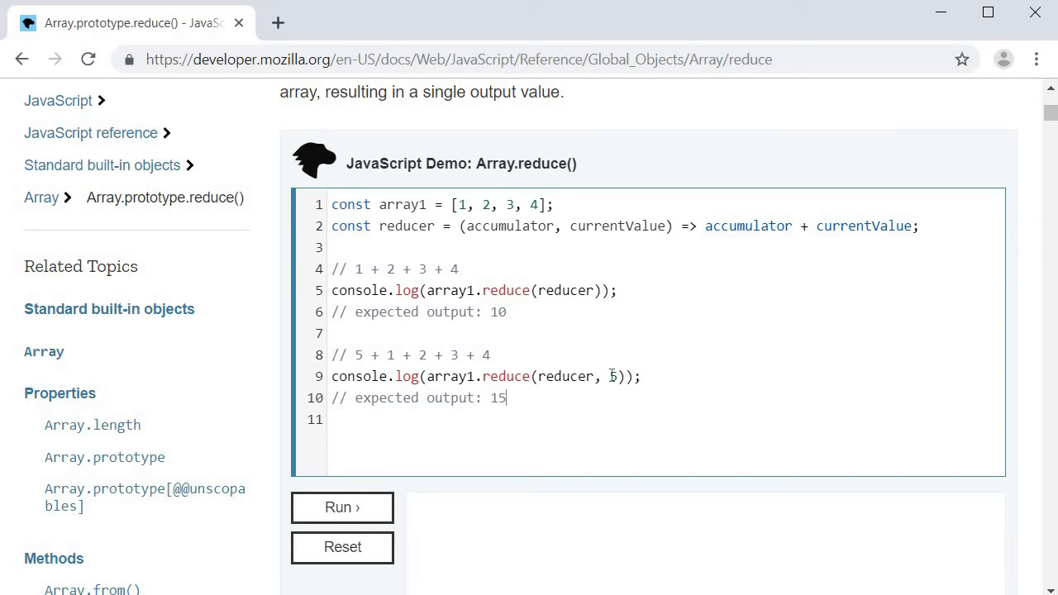
pyautogui.doubleClick(613, 376)
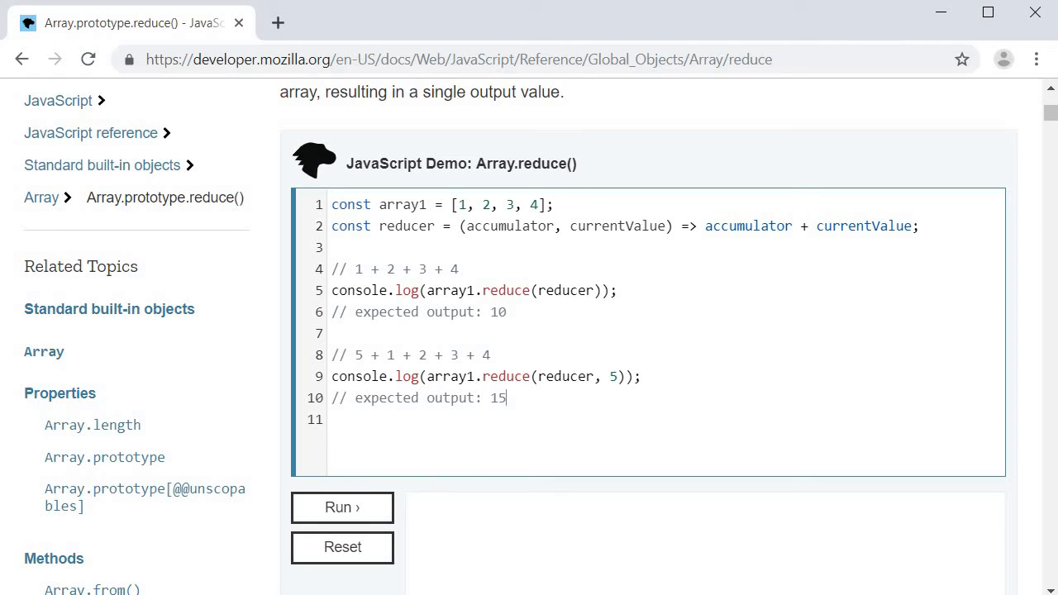
pyautogui.moveTo(482, 376); pyautogui.dragTo(635, 377)
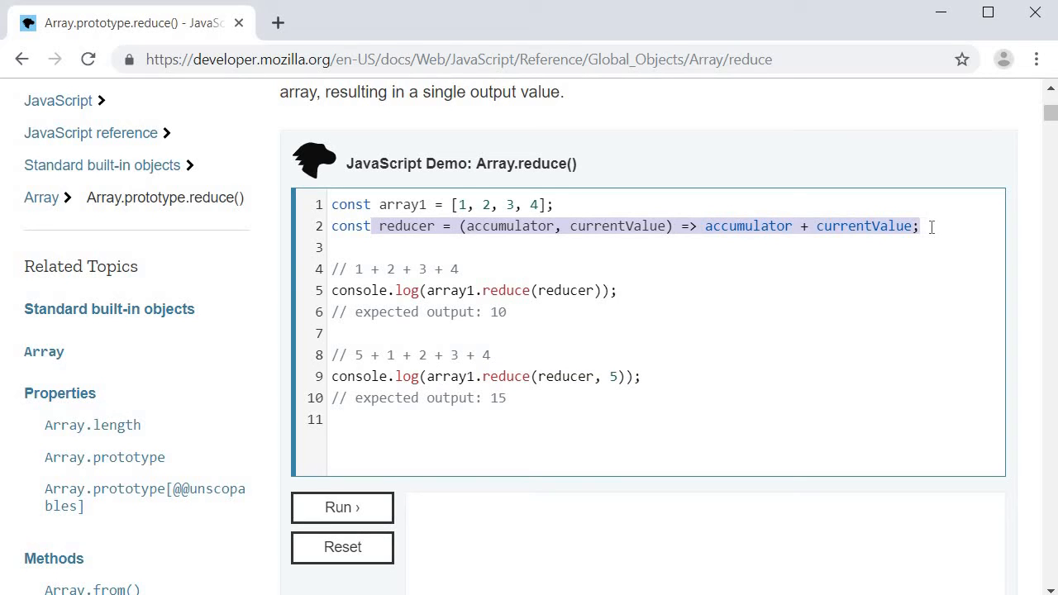
pyautogui.moveTo(858, 230)
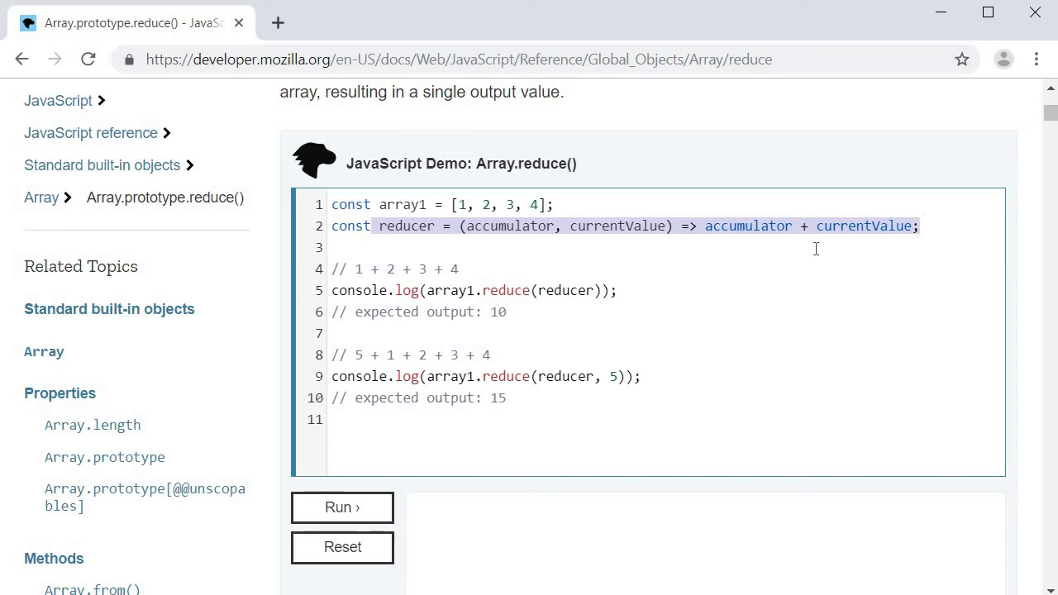
pyautogui.click(595, 244)
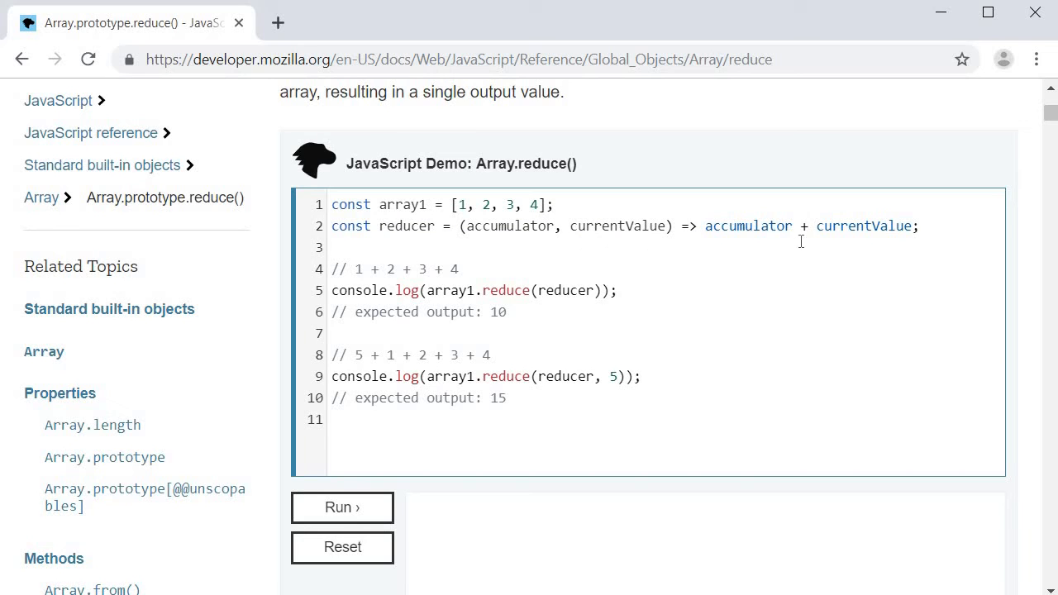
pyautogui.moveTo(830, 243)
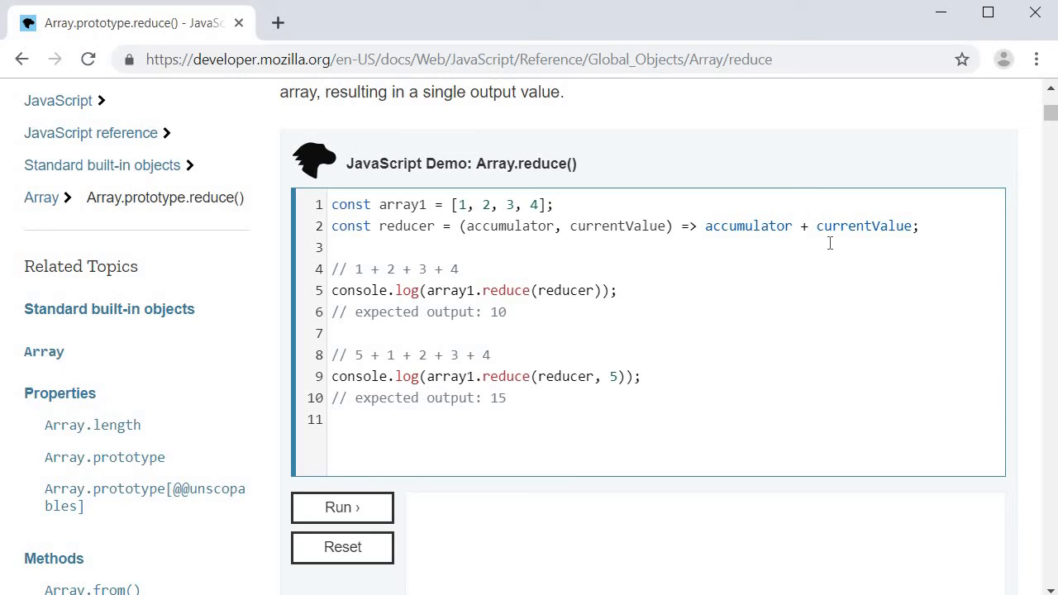